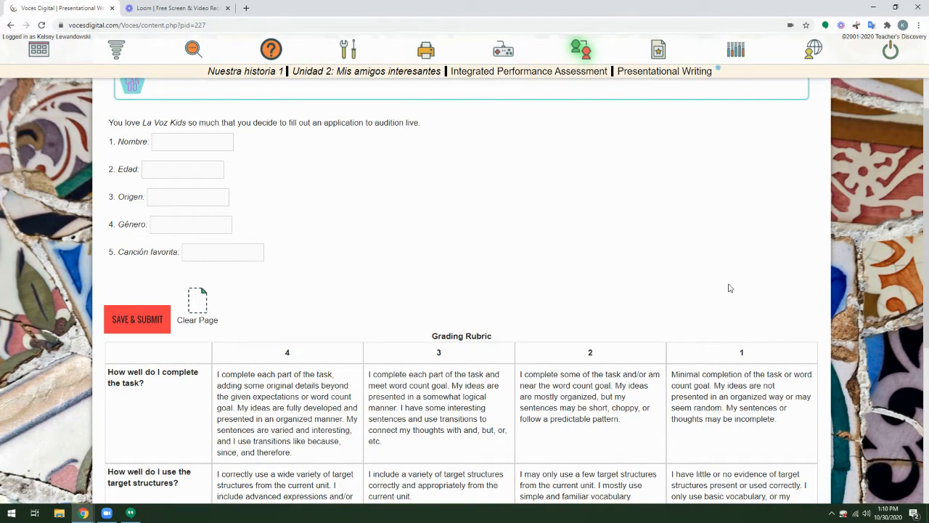
mouse_move(480, 335)
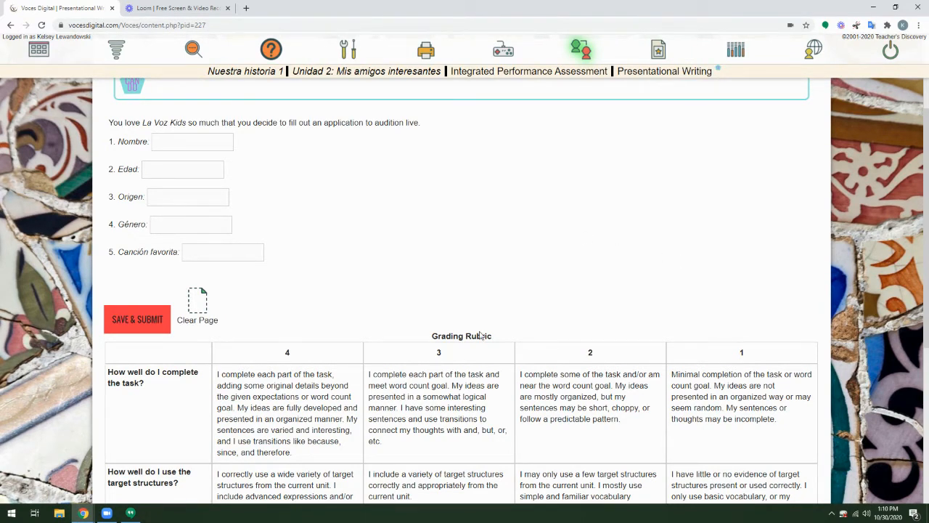
mouse_move(546, 247)
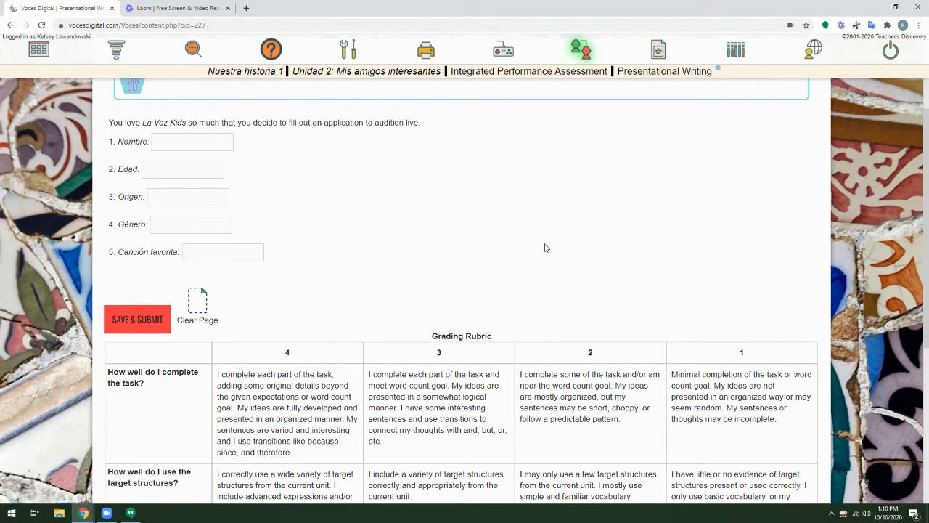
mouse_move(512, 249)
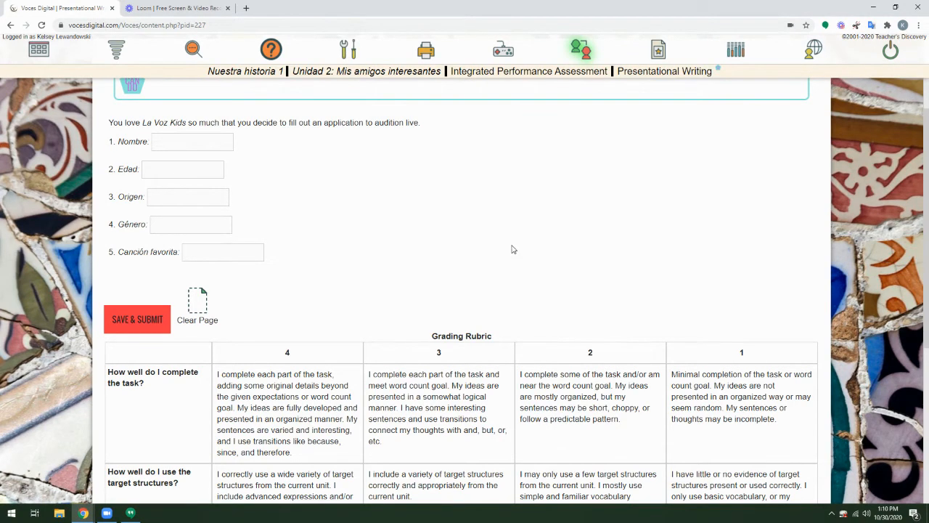
mouse_move(447, 273)
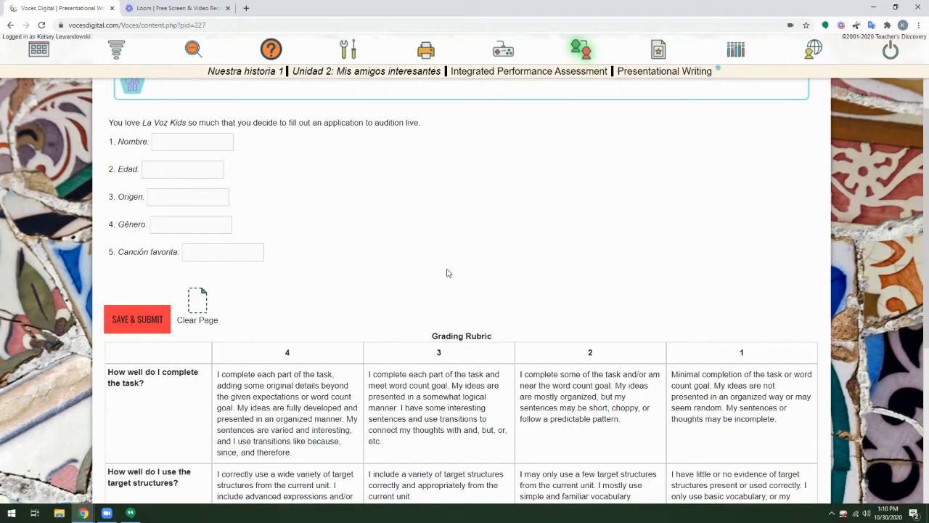
Start editing the page and enter the copy name 'Presentational Writing - points graded'.
scroll(down, 3)
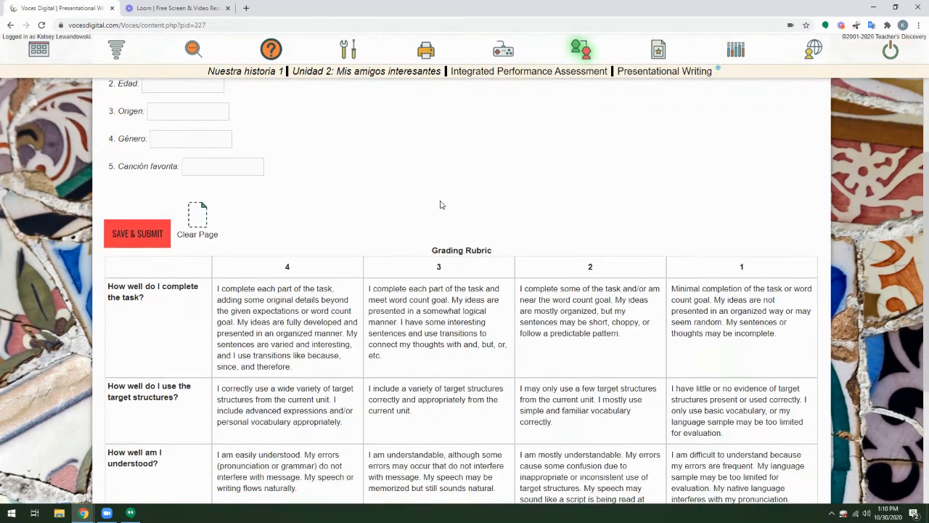
scroll(down, 3)
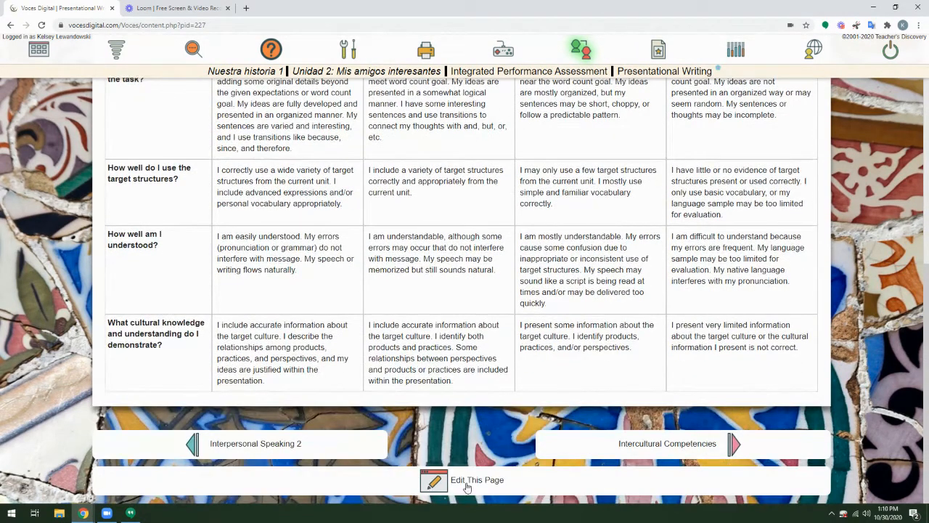
click(477, 480)
text(Presentational Writing -)
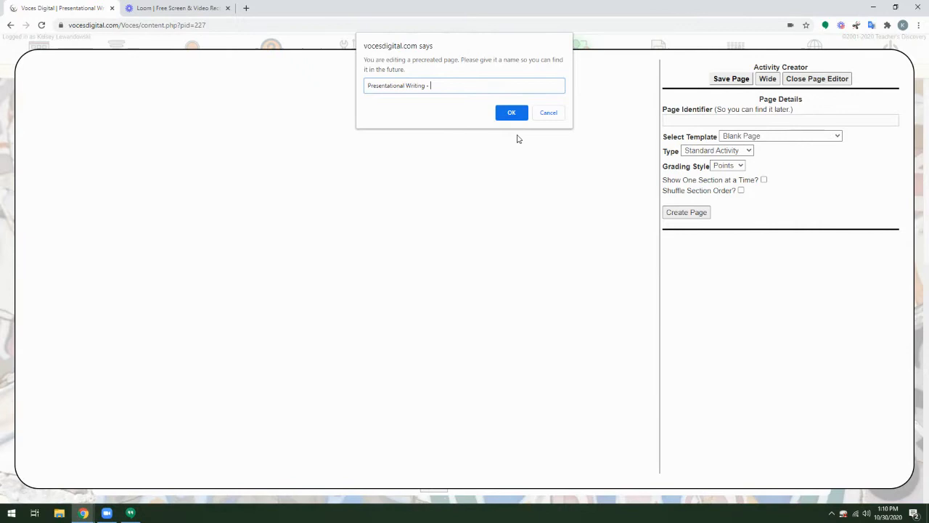
text(points)
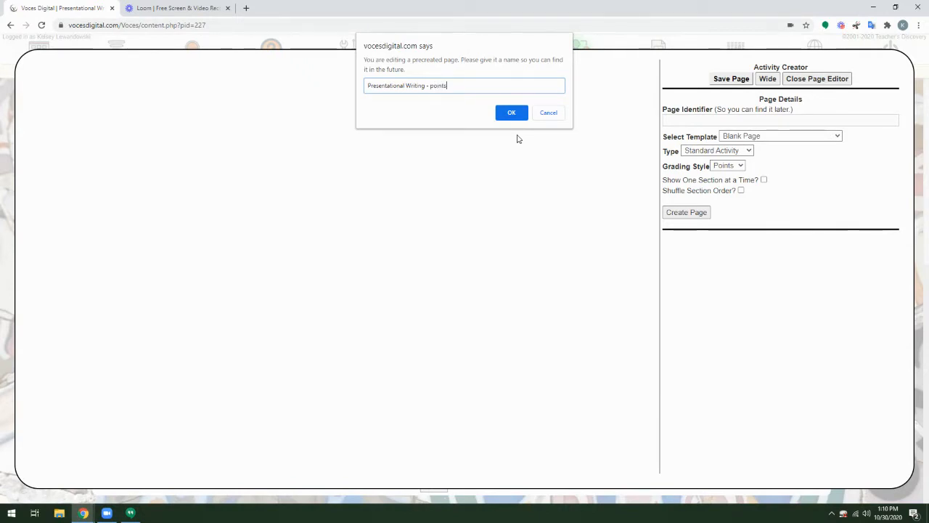
text(graded)
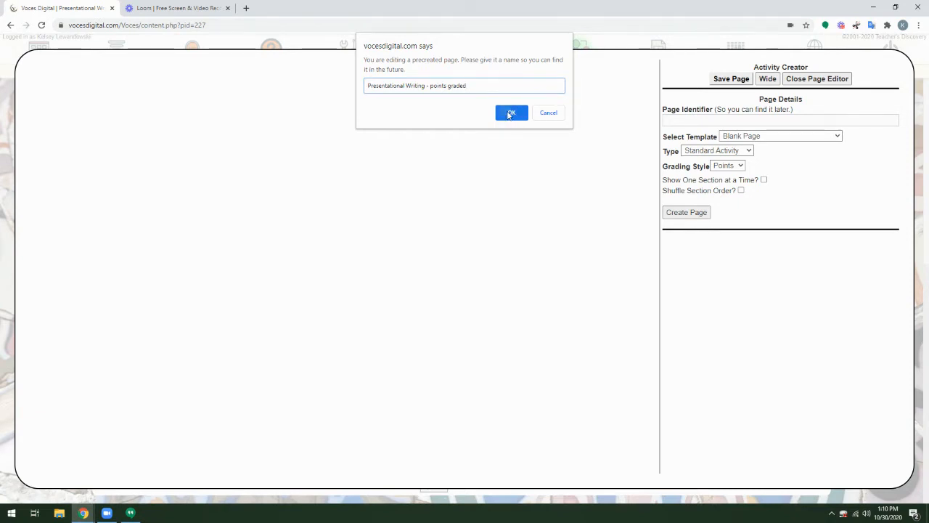
Confirm the copy's name and open its Page Details, reviewing the Rubric grading style.
click(511, 112)
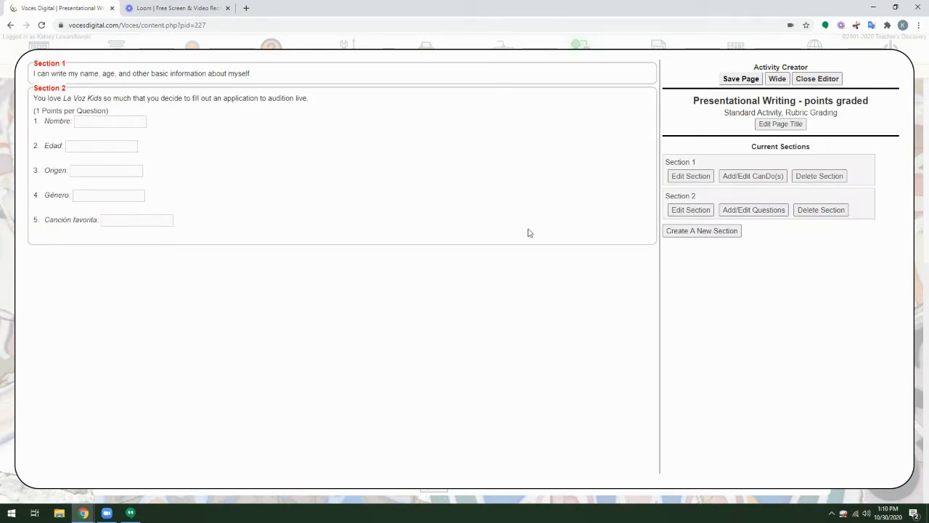
mouse_move(722, 114)
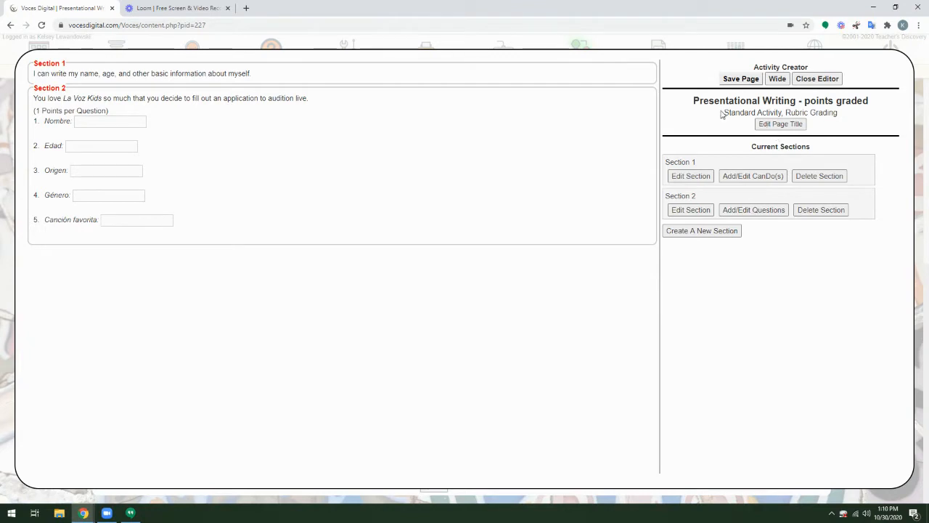
double_click(780, 112)
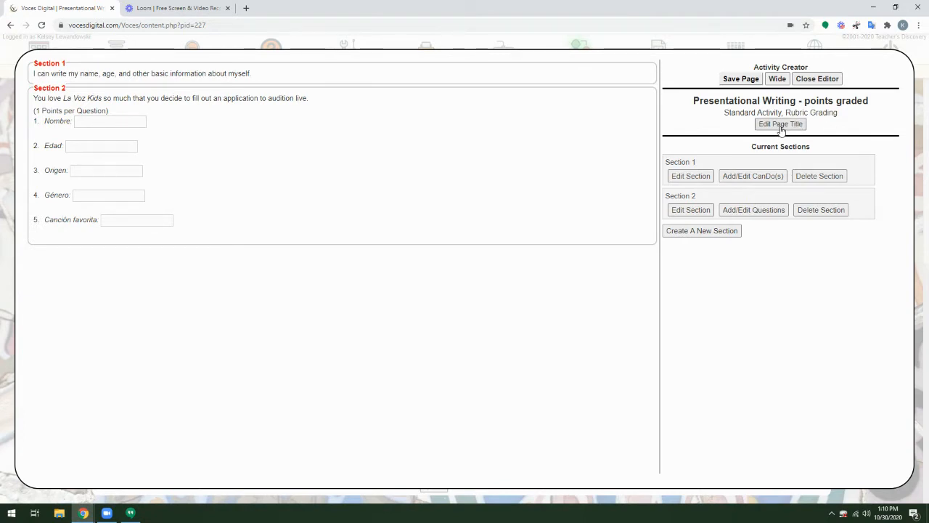
click(780, 123)
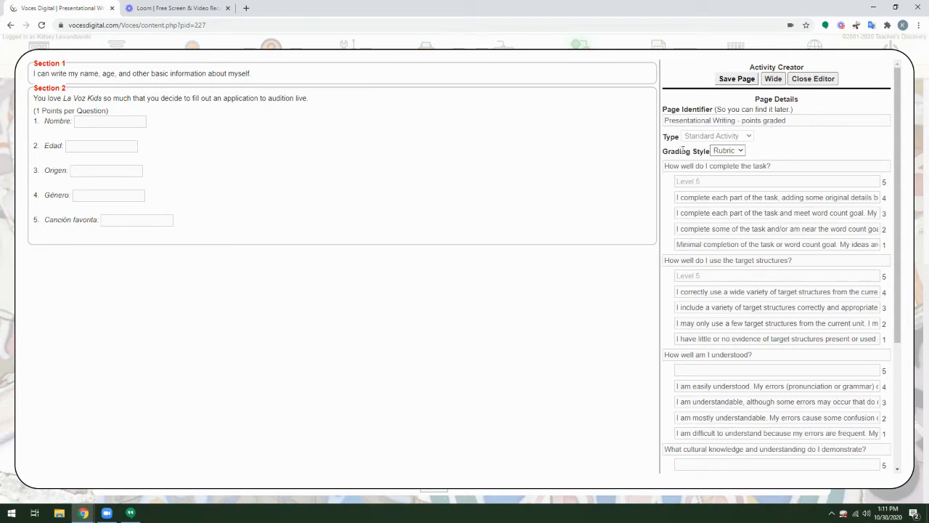
double_click(685, 151)
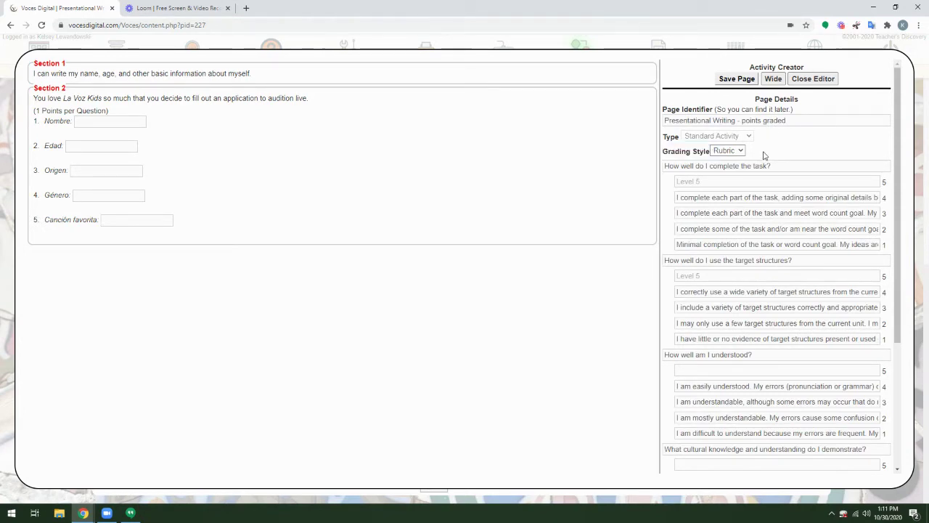
mouse_move(739, 199)
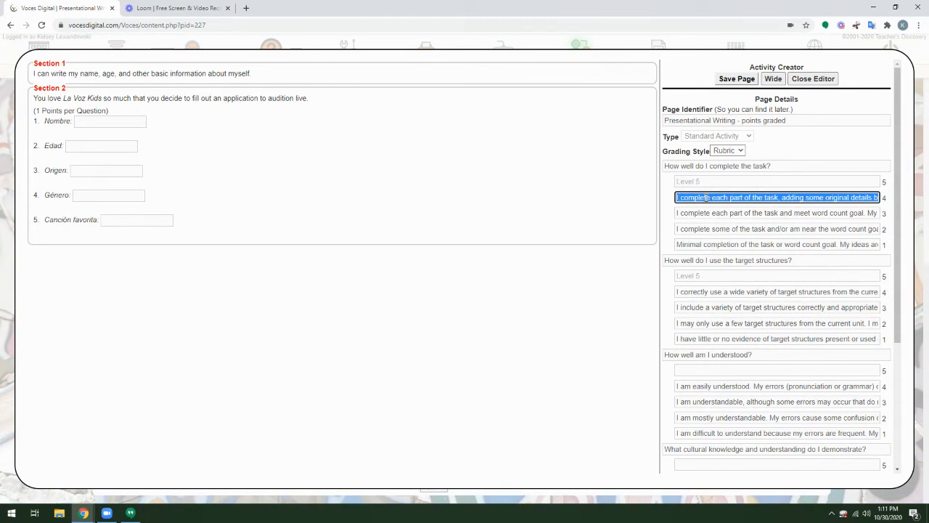
scroll(down, 3)
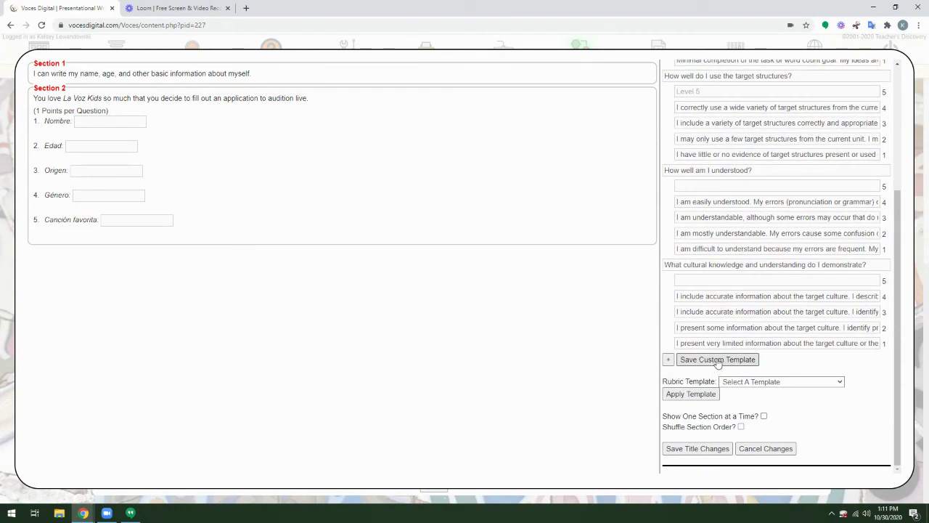
click(780, 381)
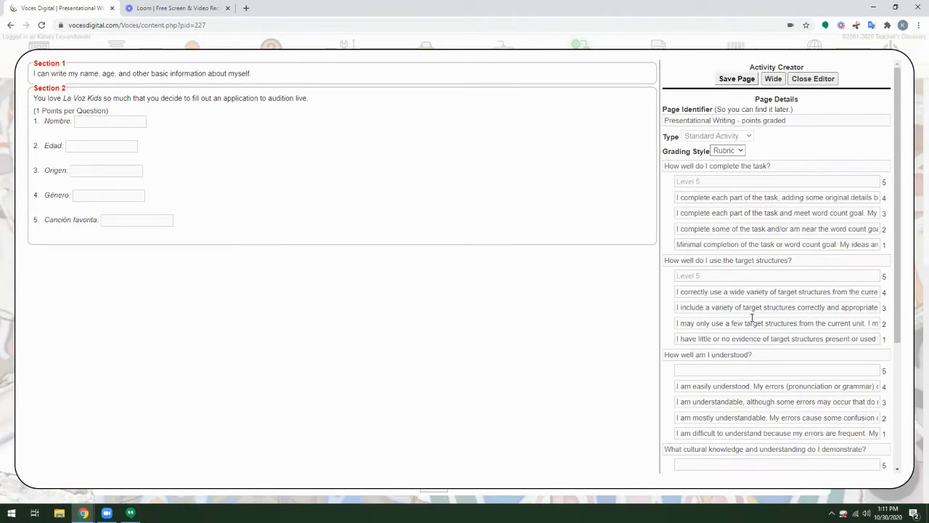
double_click(684, 151)
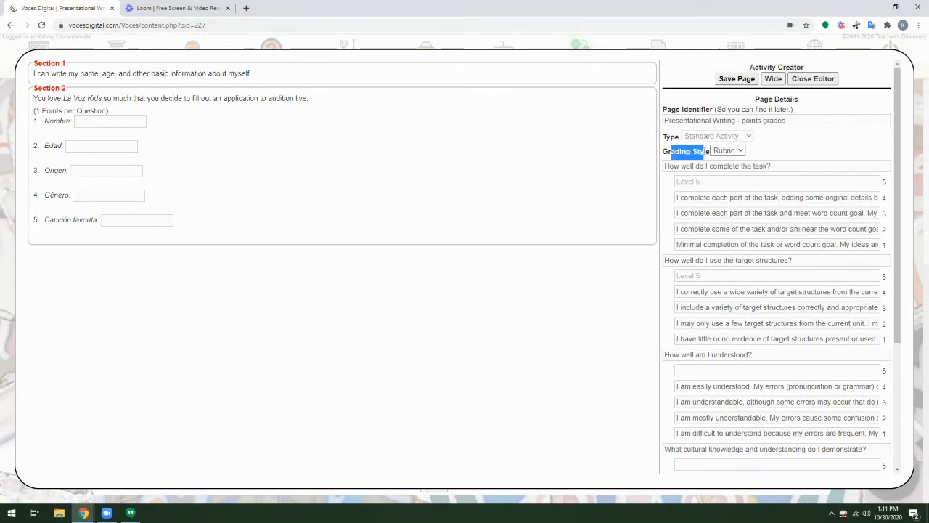
Set Grading Style to Points, save the title changes, and locate Section 2.
click(727, 150)
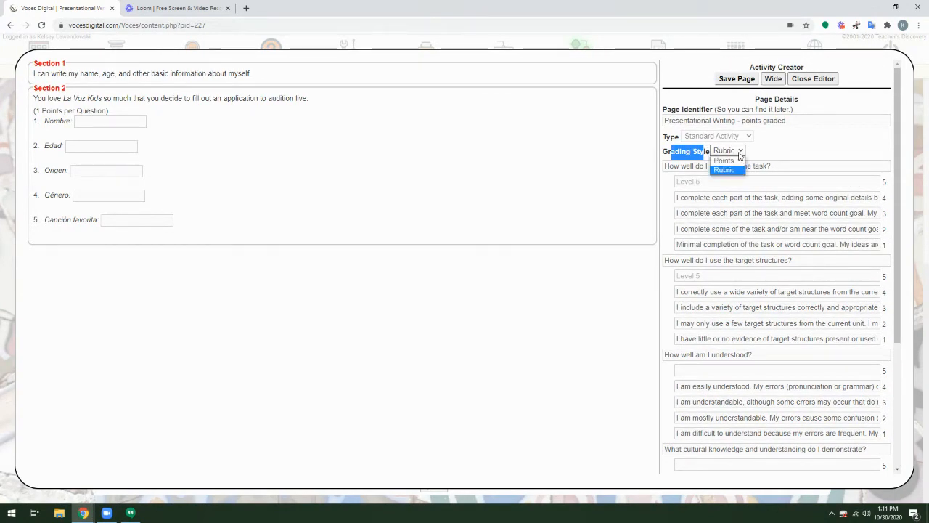
click(724, 160)
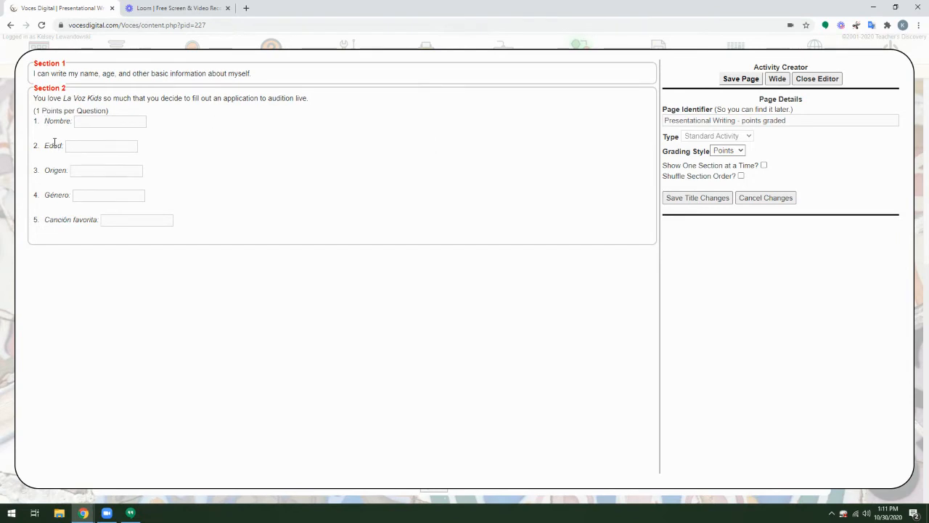
mouse_move(591, 187)
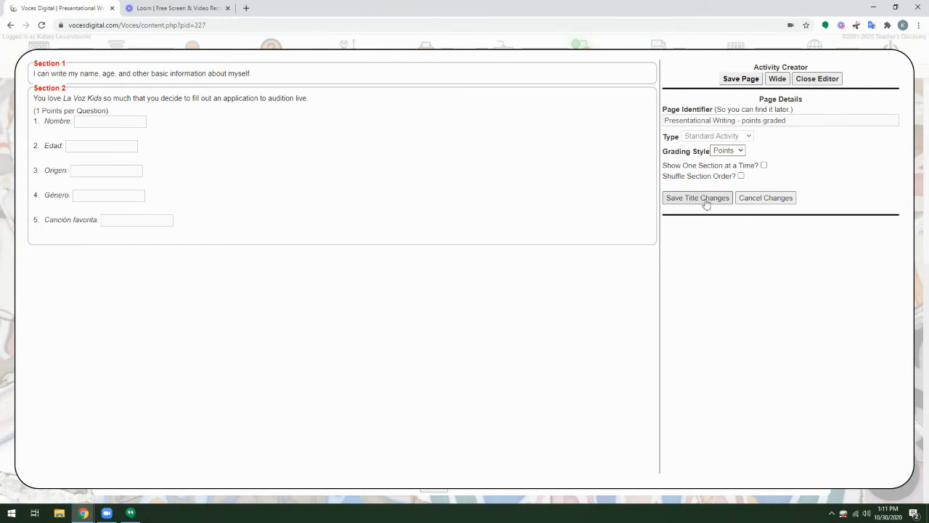
click(696, 198)
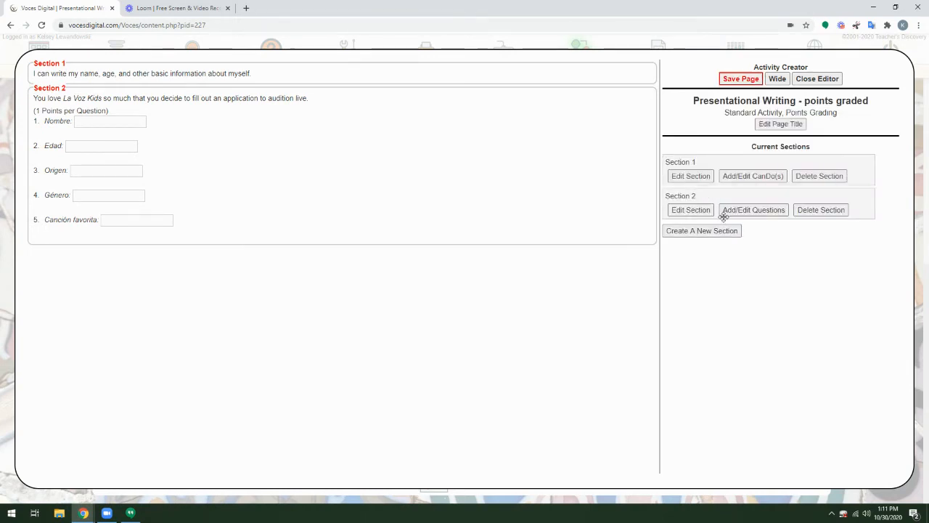
mouse_move(784, 265)
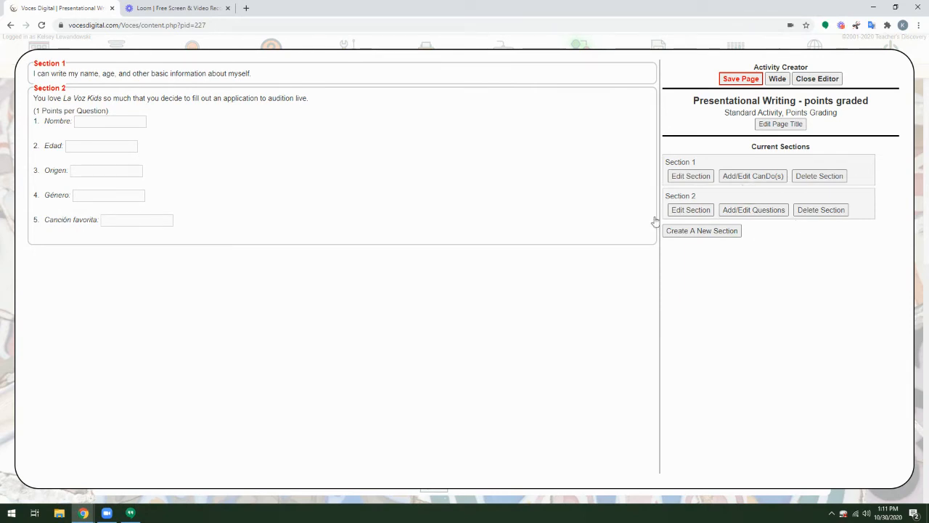
double_click(70, 110)
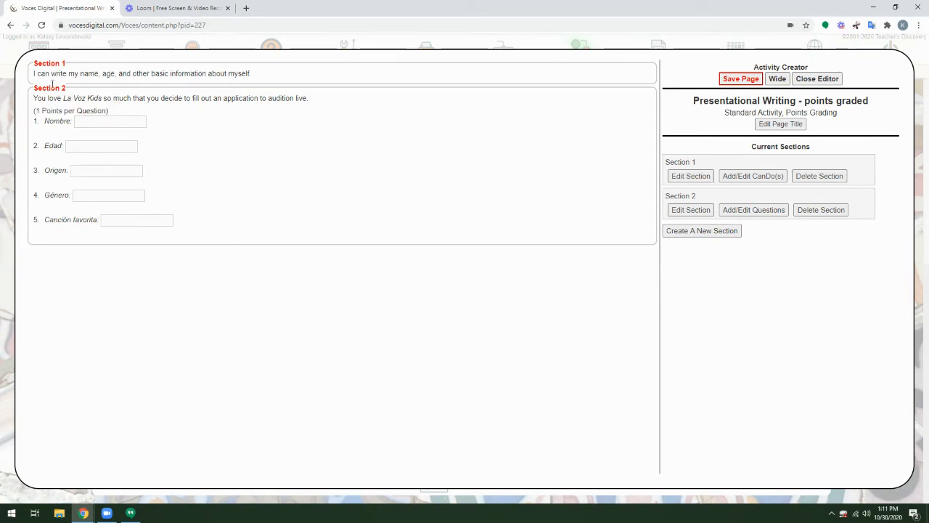
double_click(49, 88)
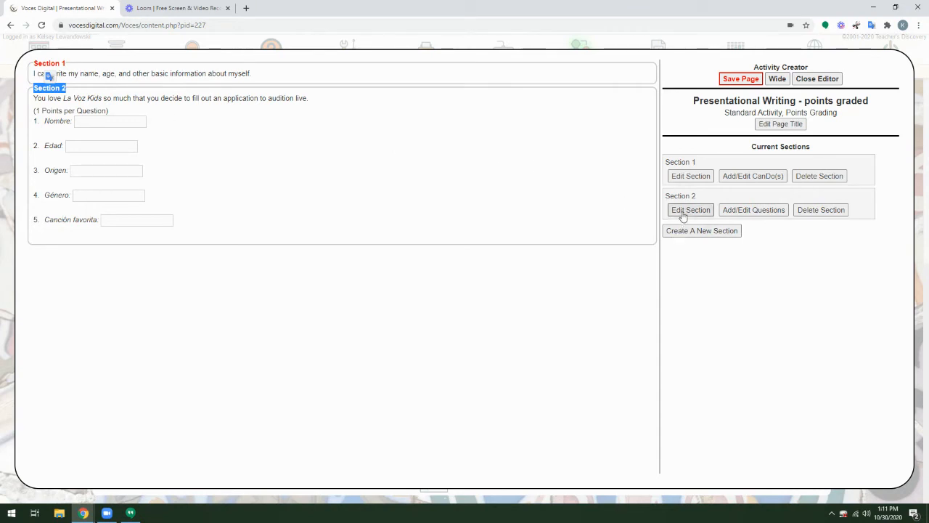
Set Section 2's Point Value per Question to 4, then save the section and the page.
click(690, 210)
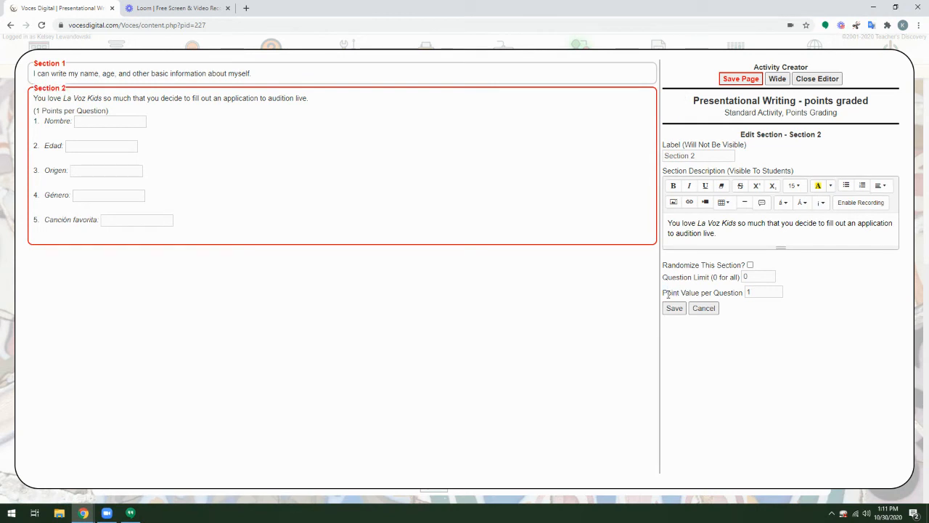
mouse_move(770, 333)
text(4)
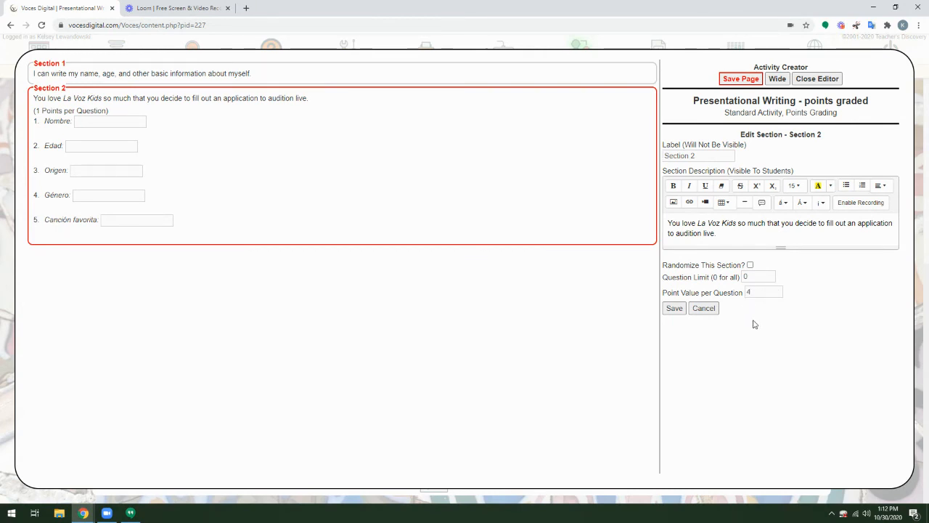
mouse_move(714, 331)
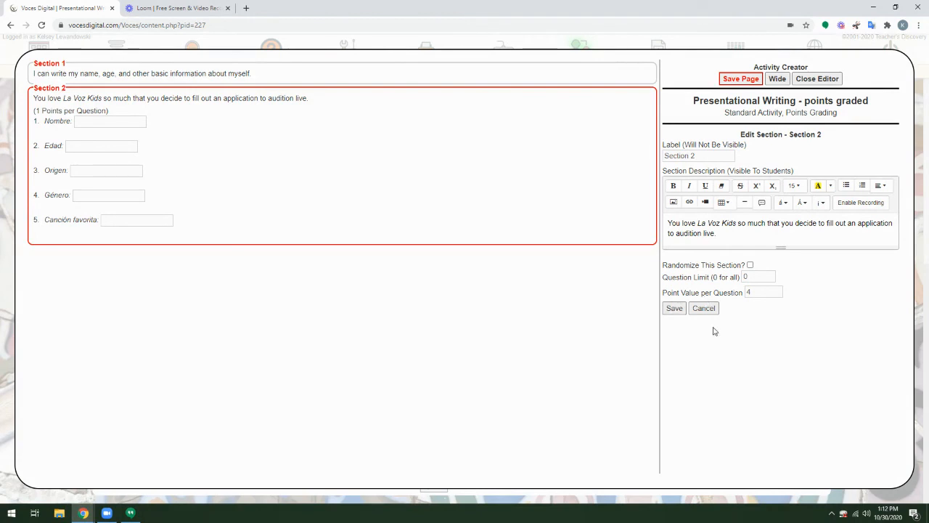
click(674, 308)
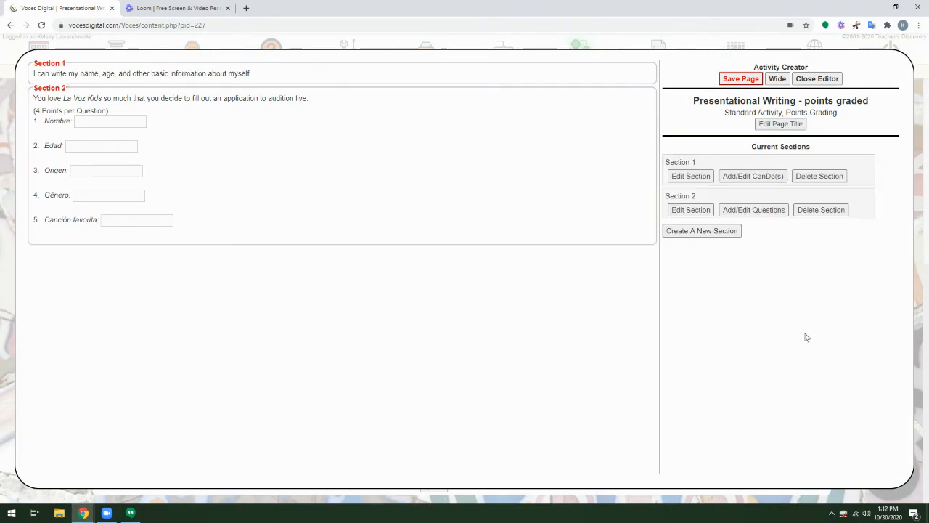
mouse_move(792, 266)
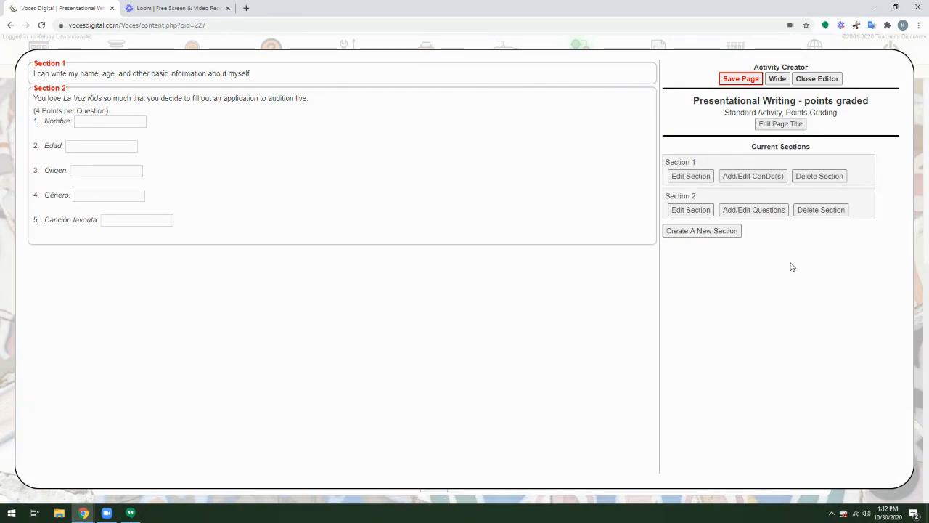
click(741, 78)
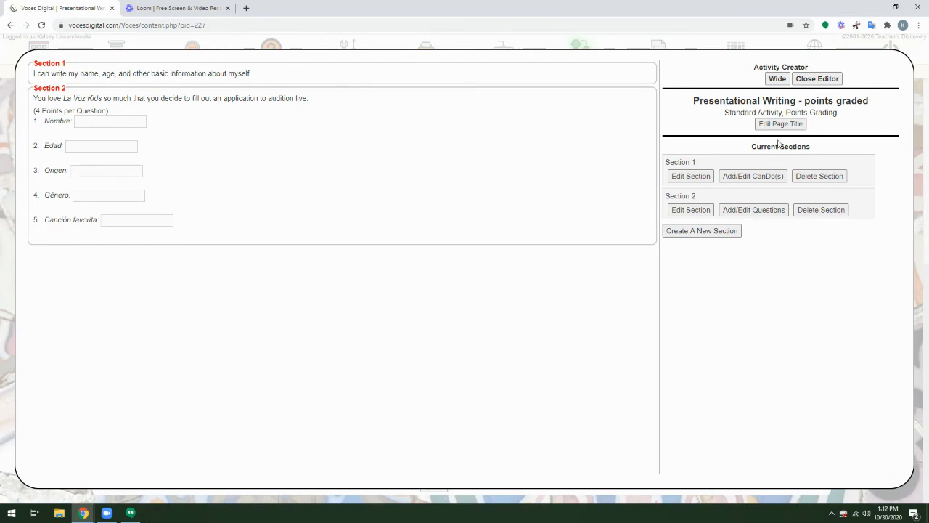
Close the editor to view the student-facing page showing 4 points per question.
click(817, 78)
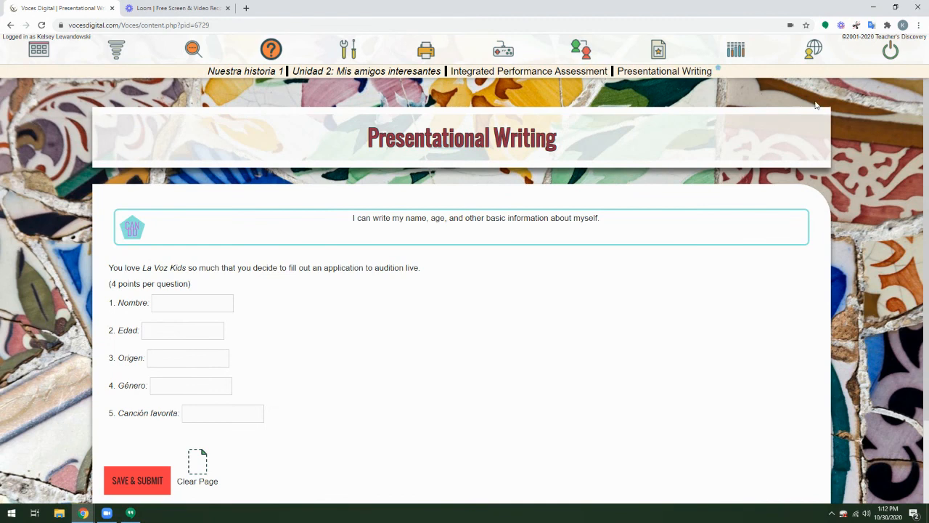
mouse_move(403, 305)
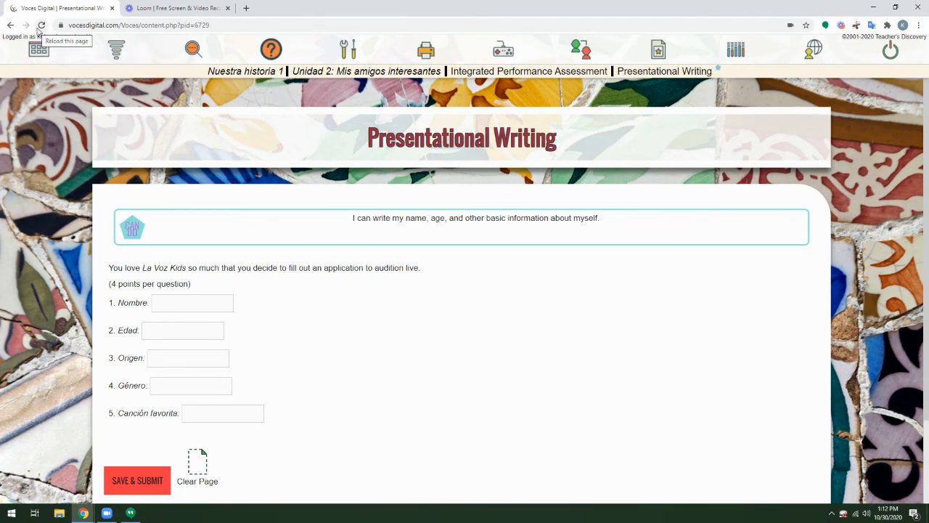
mouse_move(469, 269)
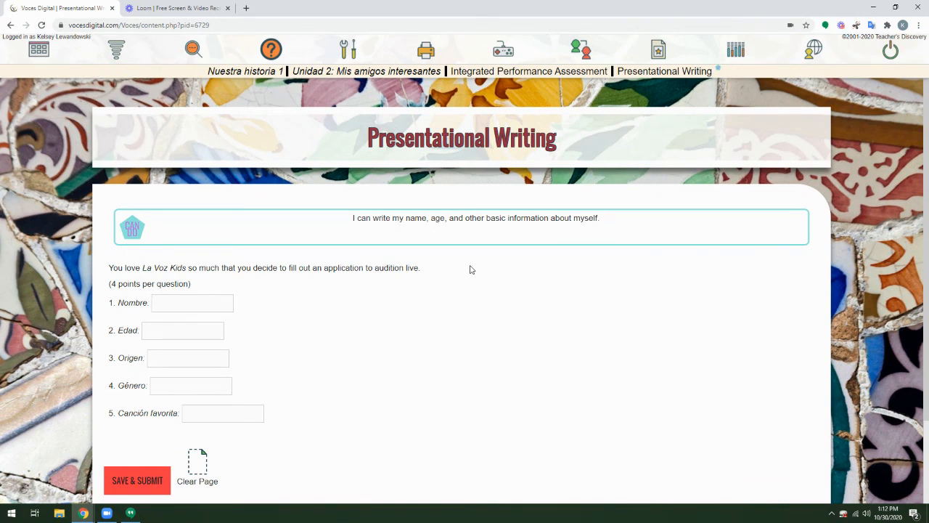
mouse_move(271, 50)
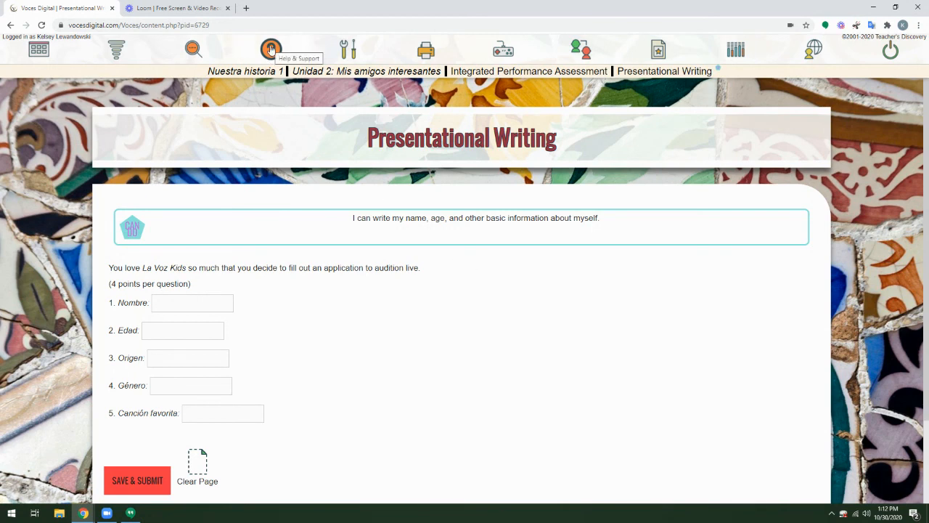